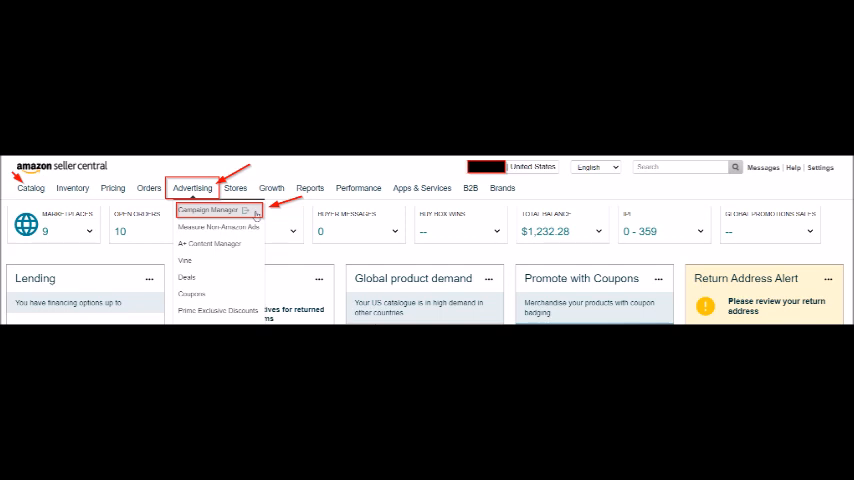
Open Campaign Manager from Advertising, then go to its Reports page.
click(210, 211)
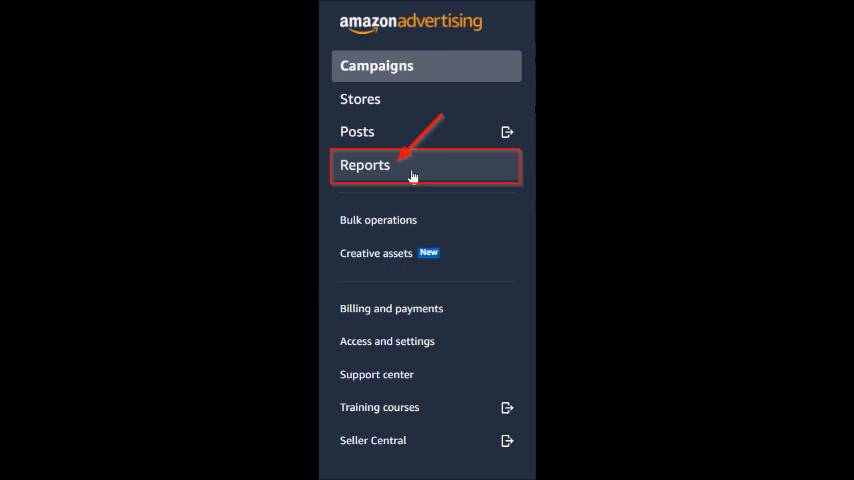
click(365, 165)
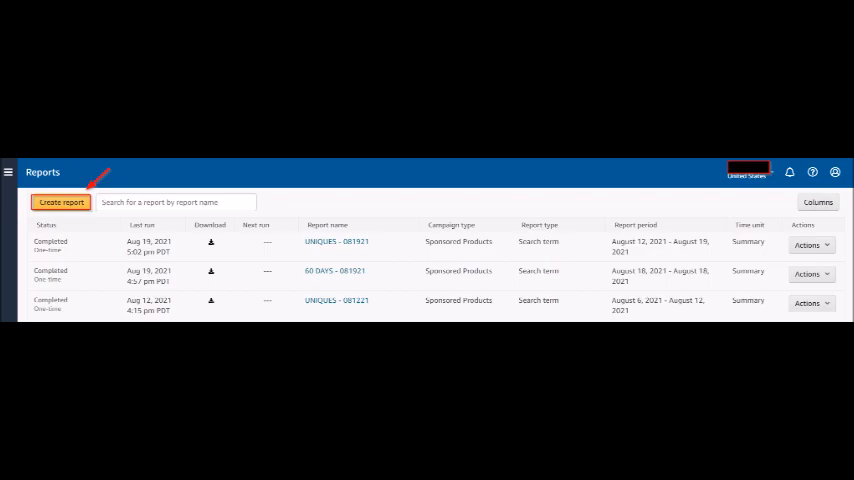
Create a Sponsored Products search term report for the last 30 days, named NEGATIVES - 081921.
click(61, 202)
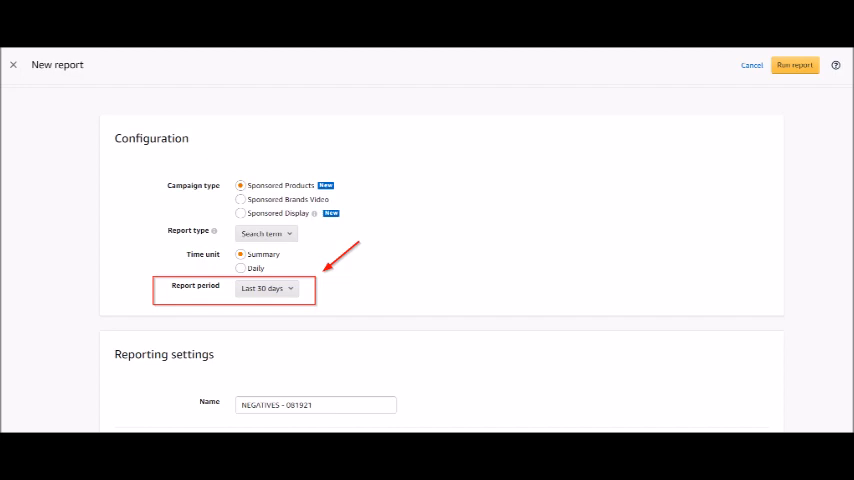
click(267, 288)
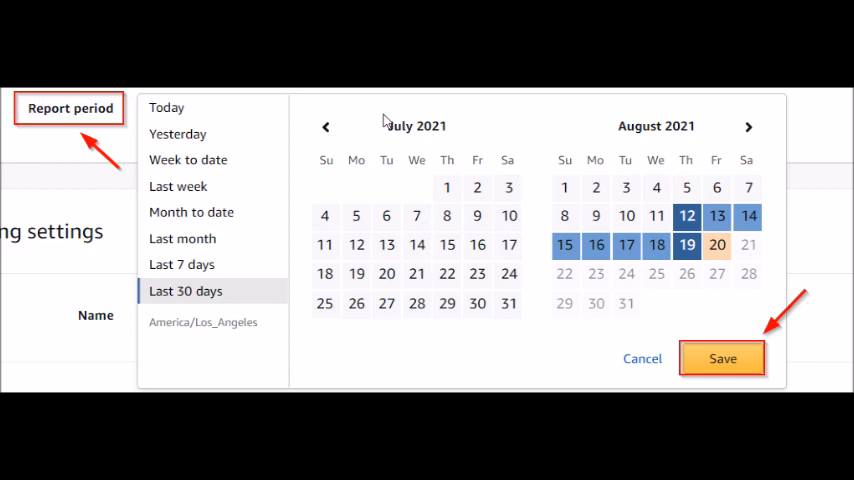
click(722, 358)
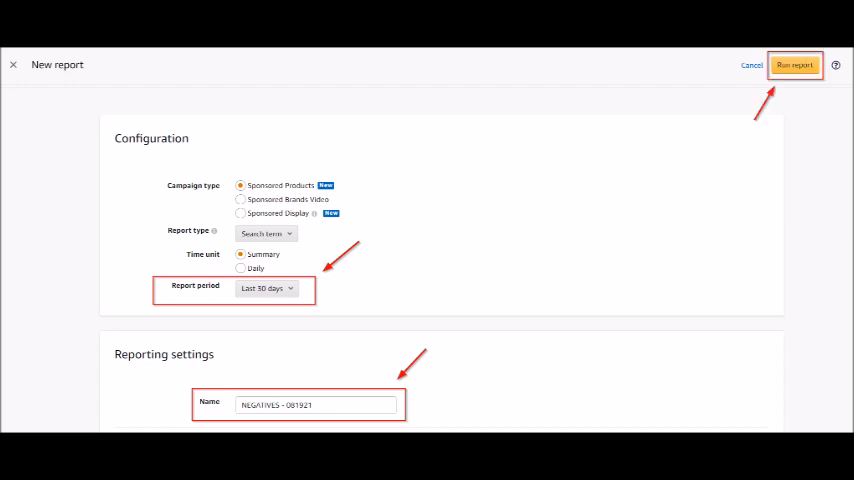
Run the NEGATIVES - 081921 report and download the completed search term results.
click(795, 65)
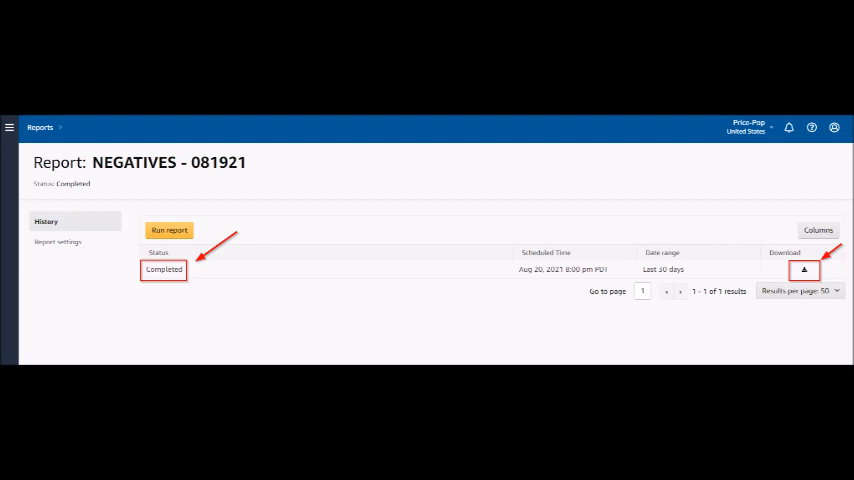
click(804, 270)
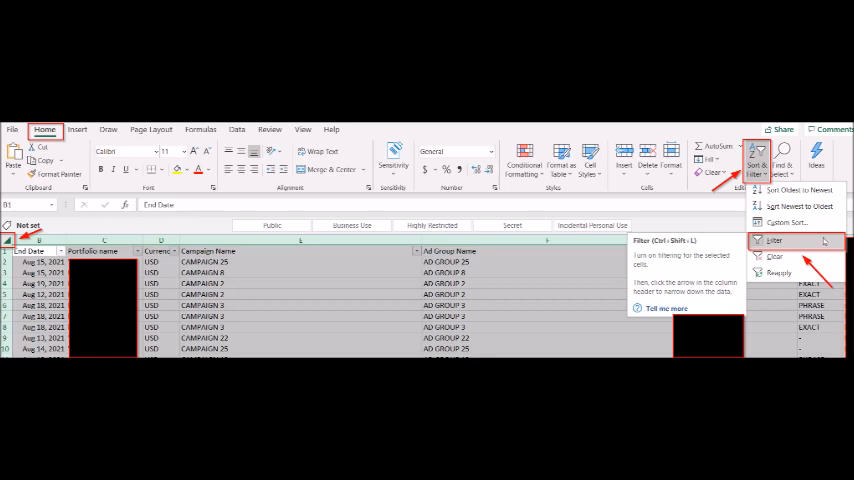
Turn on column filters for the search term report's header row.
click(775, 241)
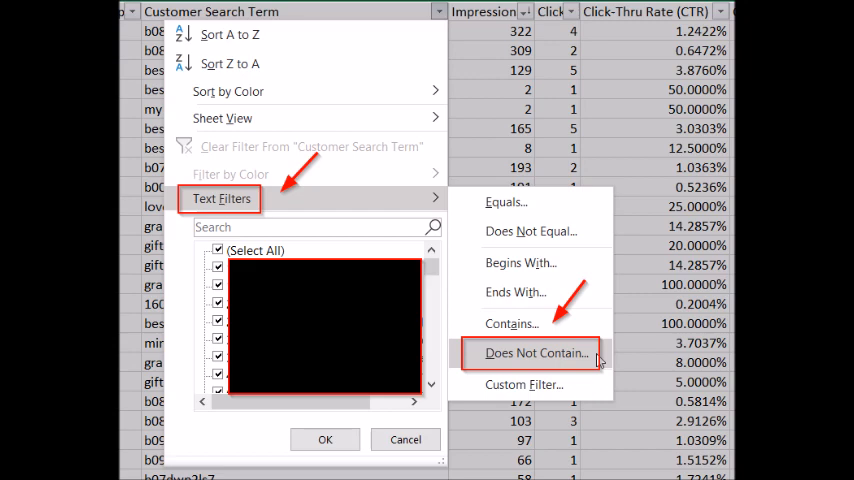
Filter Customer Search Term to terms that do not contain B0.
click(535, 352)
text(B0)
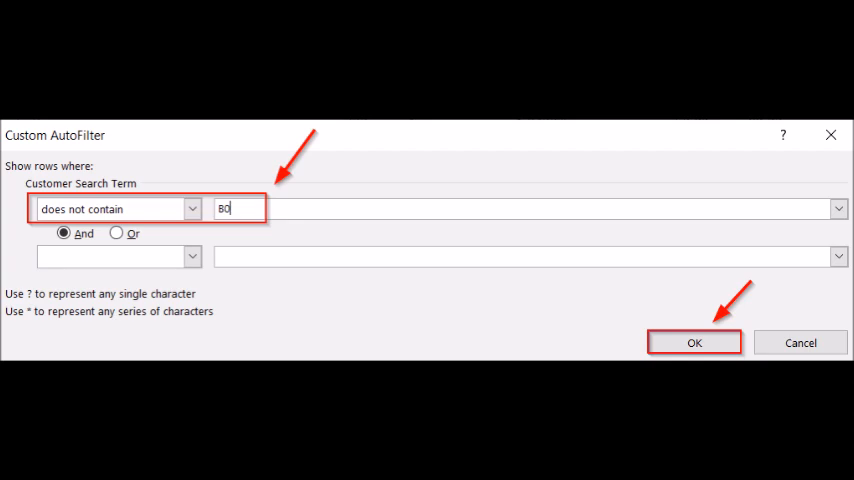
click(694, 342)
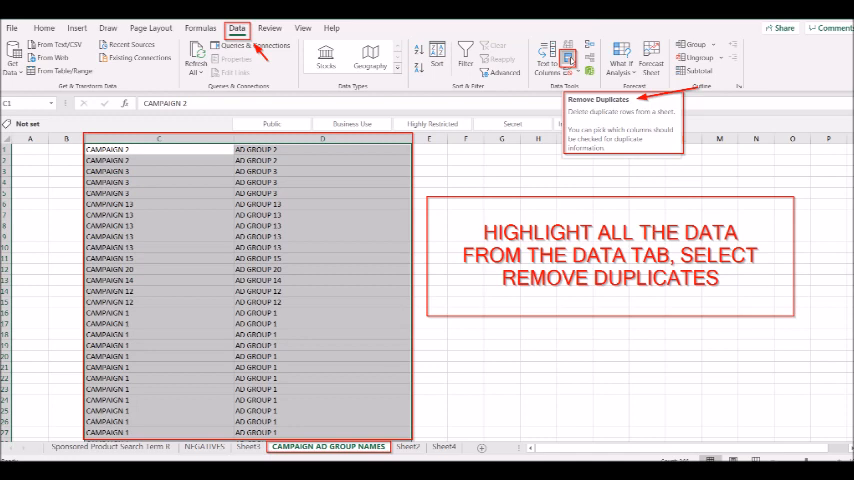
Remove duplicate rows across the campaign and ad group columns C and D.
click(570, 57)
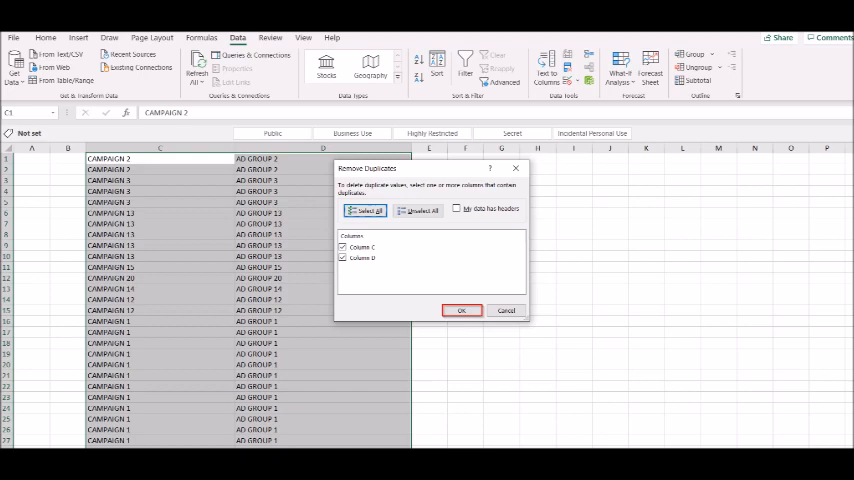
click(461, 310)
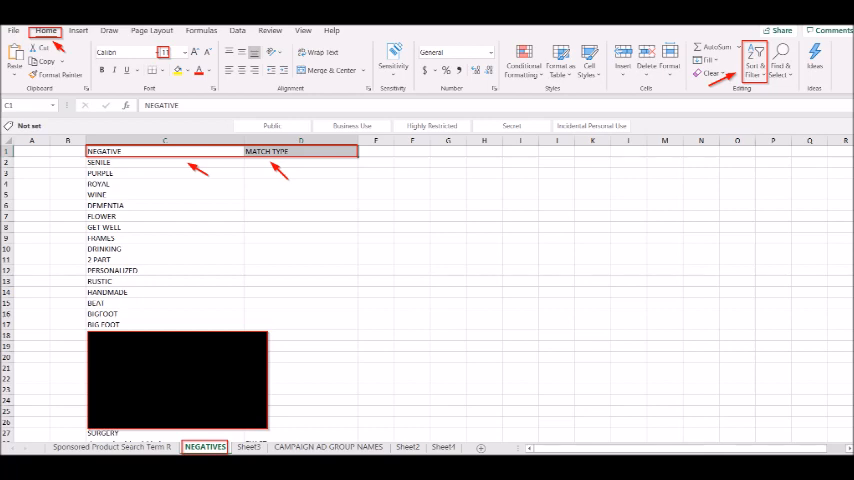
Apply filters to the NEGATIVE and MATCH TYPE header row on the NEGATIVES sheet.
click(759, 60)
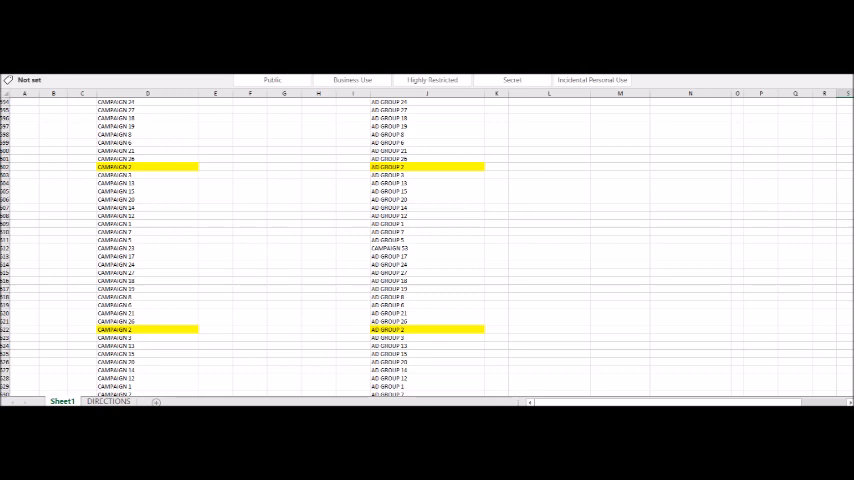
Go to the NEGATIVE DUPLICATES sheet containing the negative keyword list.
click(372, 392)
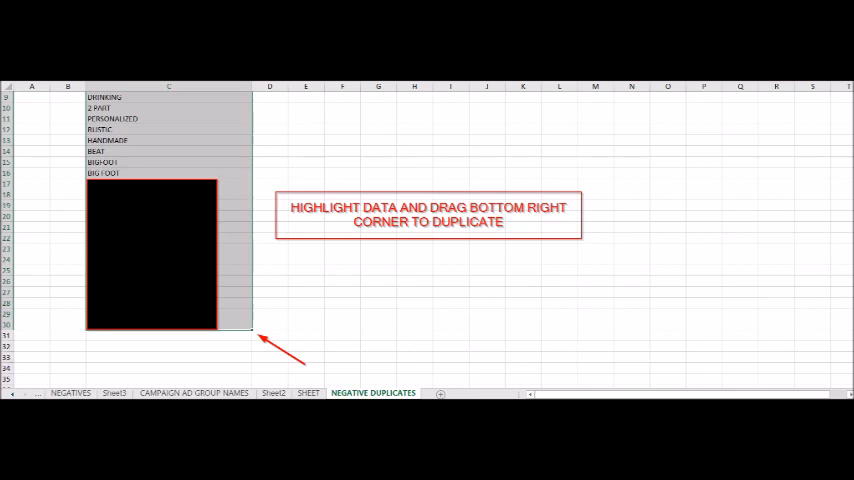